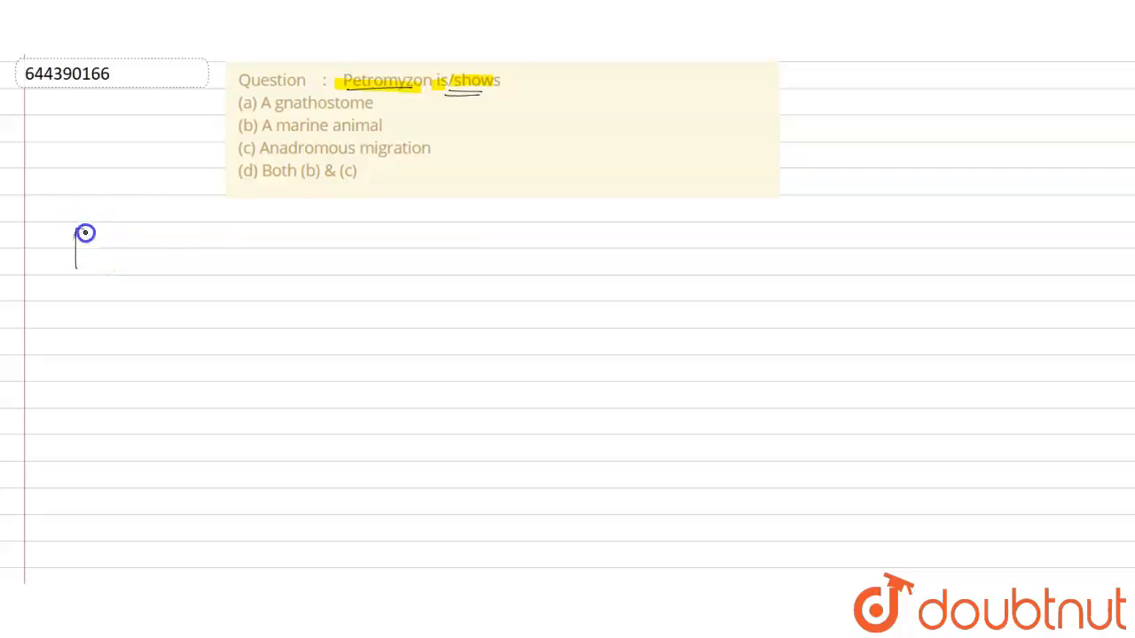
# Step: Handwrite 'Petromyzon → jawless fish →' below the question box
pyautogui.moveTo(85, 232); pyautogui.dragTo(158, 241)
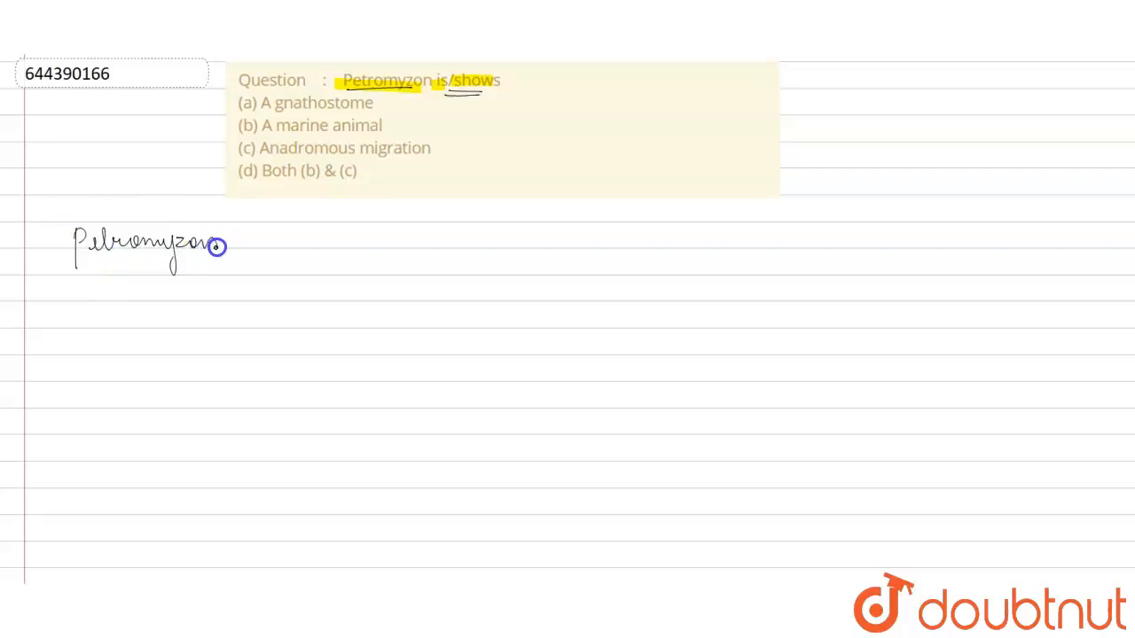
pyautogui.moveTo(217, 247); pyautogui.dragTo(262, 262)
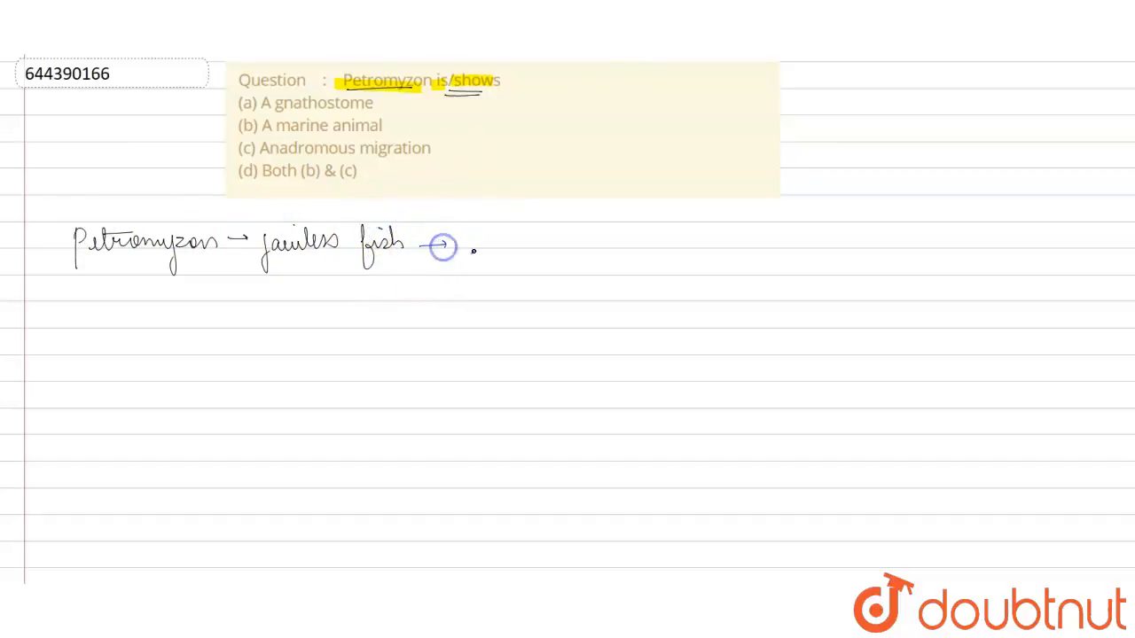
# Step: Write 'Sea lamprey' and draw a down arrow below Petromyzon
pyautogui.write('Sea')
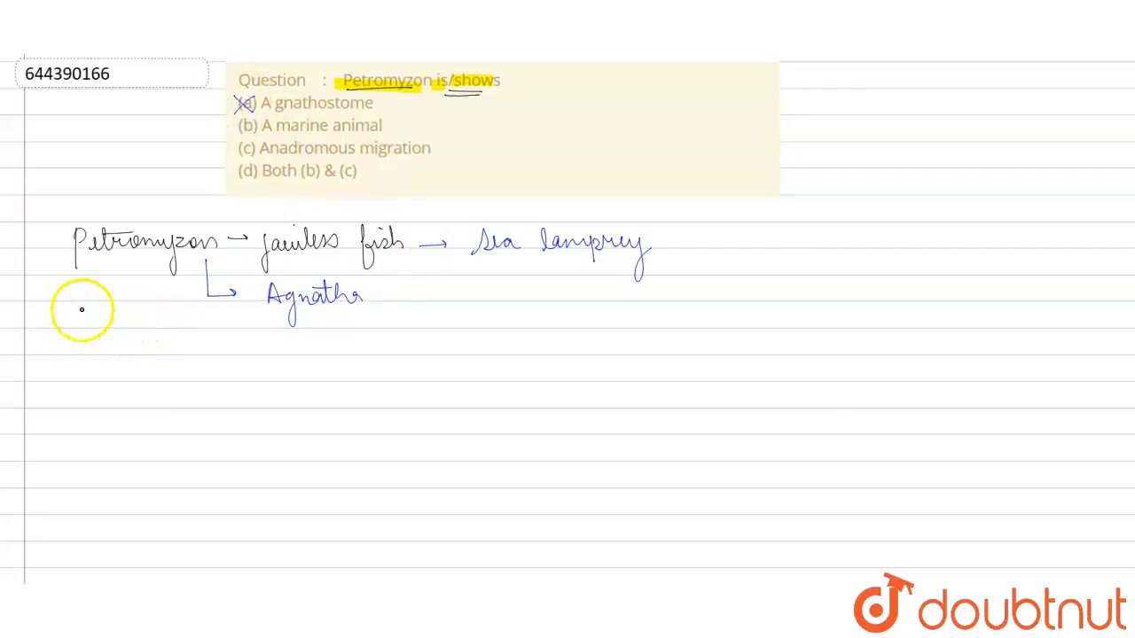
pyautogui.moveTo(108, 266); pyautogui.dragTo(108, 306)
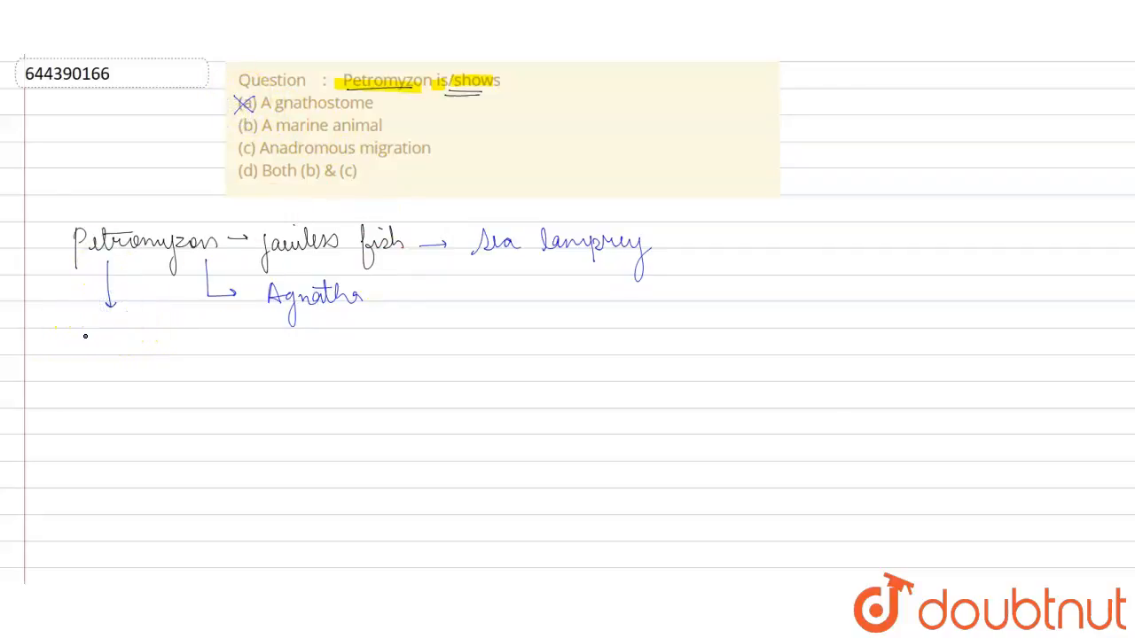
# Step: Write 'marine (sea water & oceans) → freshwater' below the Petromyzon arrow
pyautogui.write('marine (sea water & oceans')
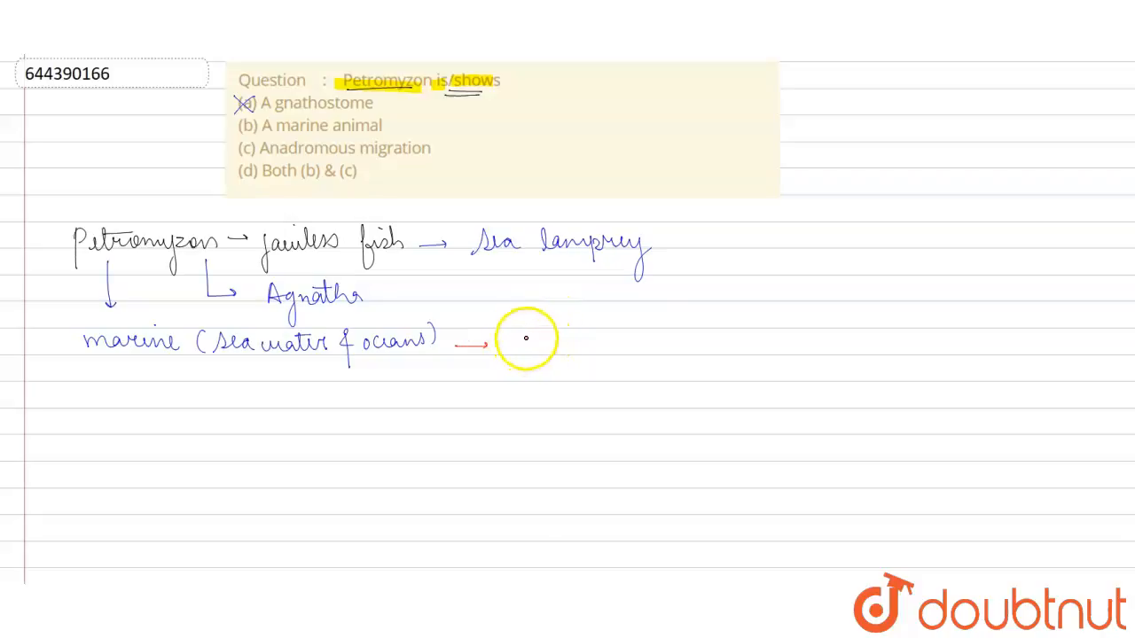
pyautogui.write('freshwater')
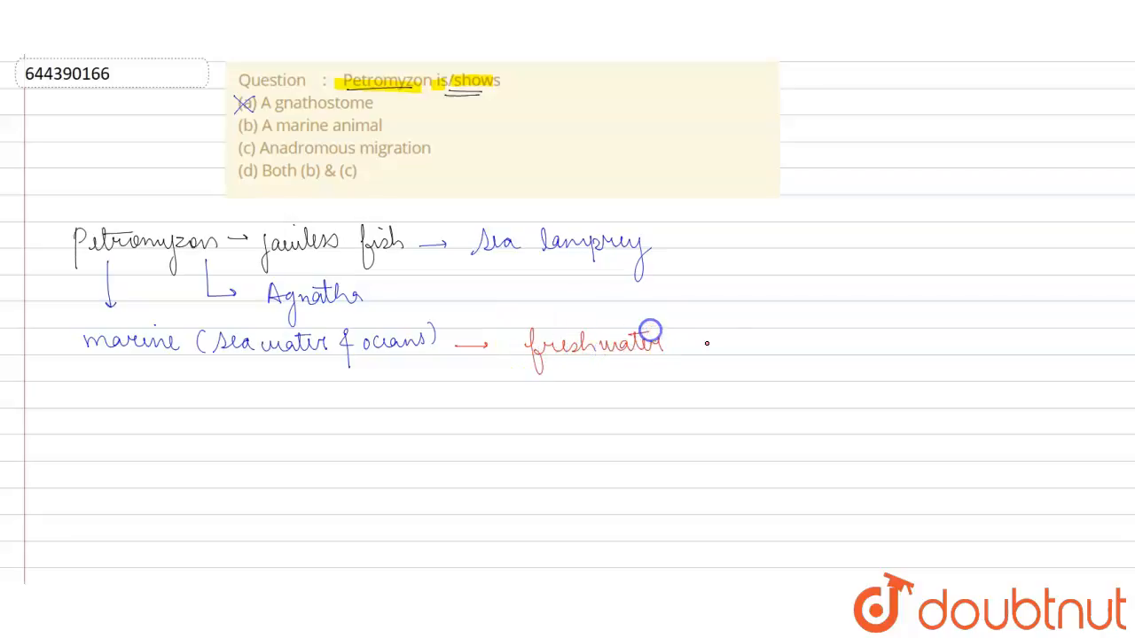